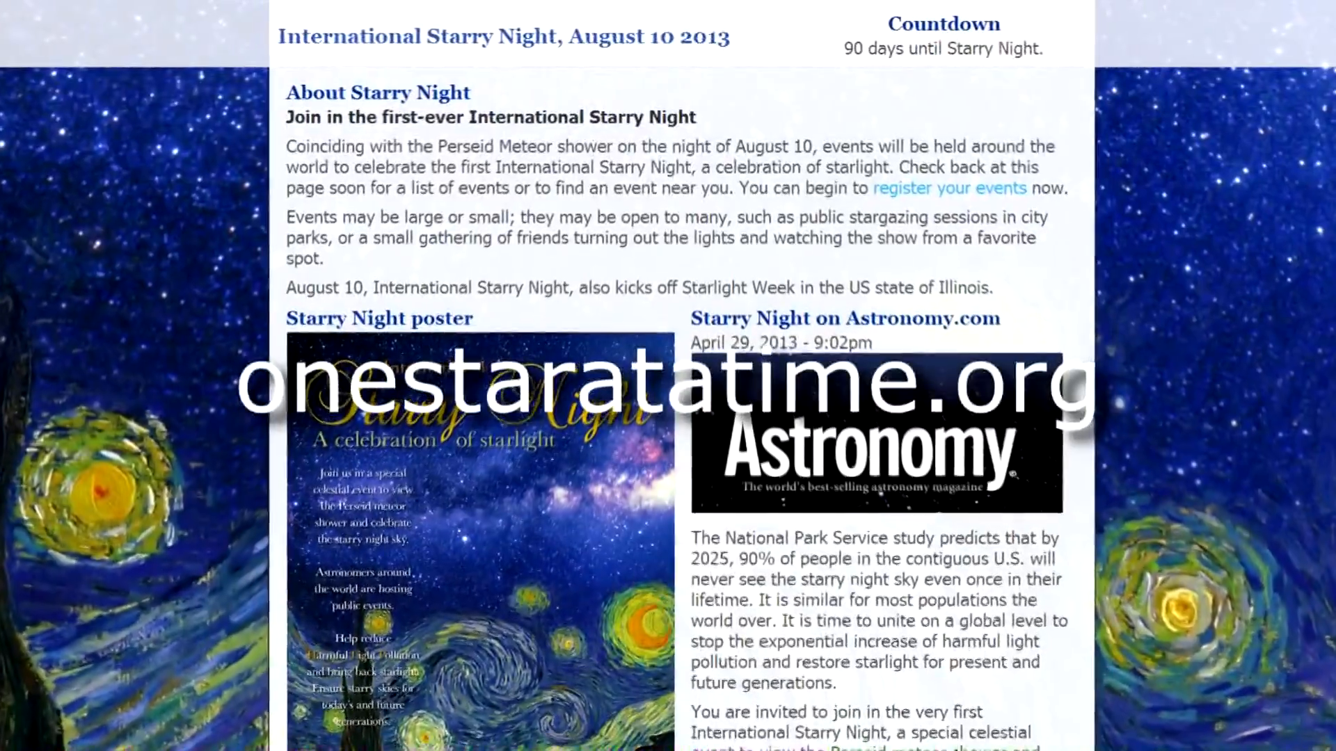
pyautogui.scroll(-3)
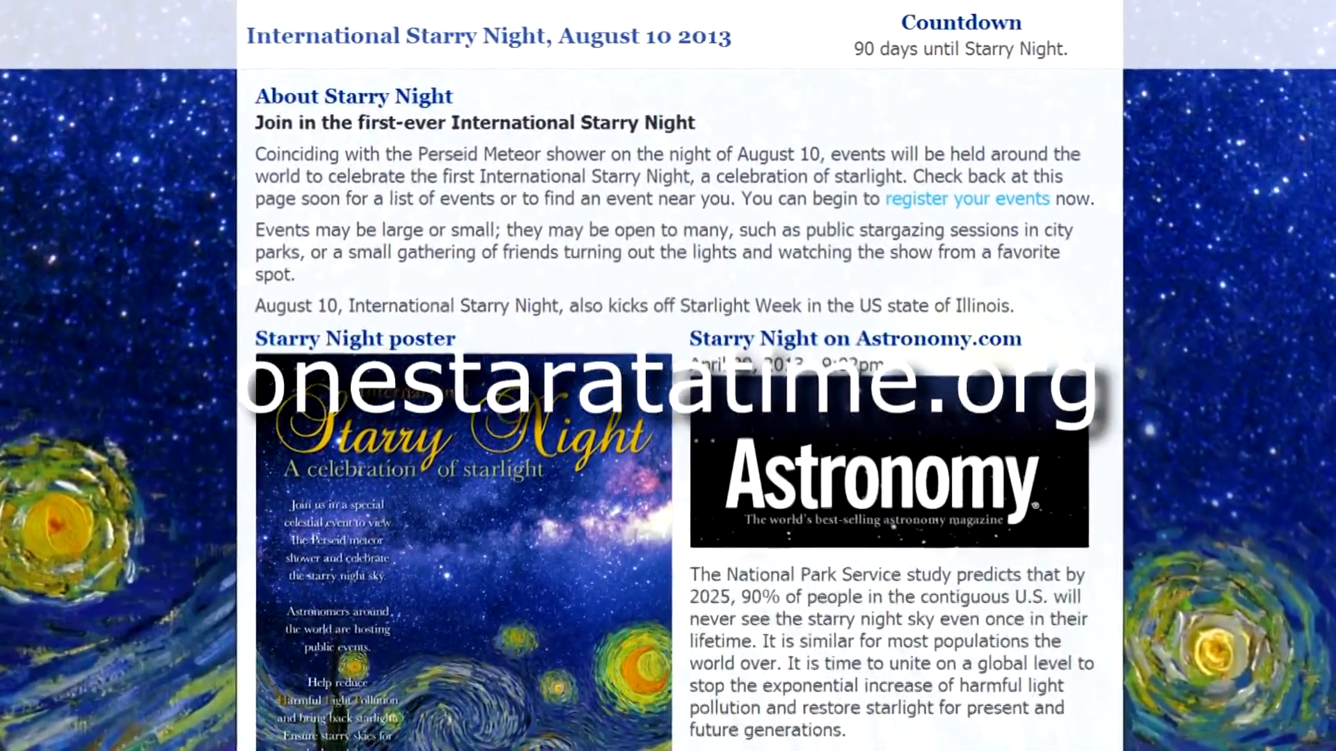
pyautogui.scroll(-3)
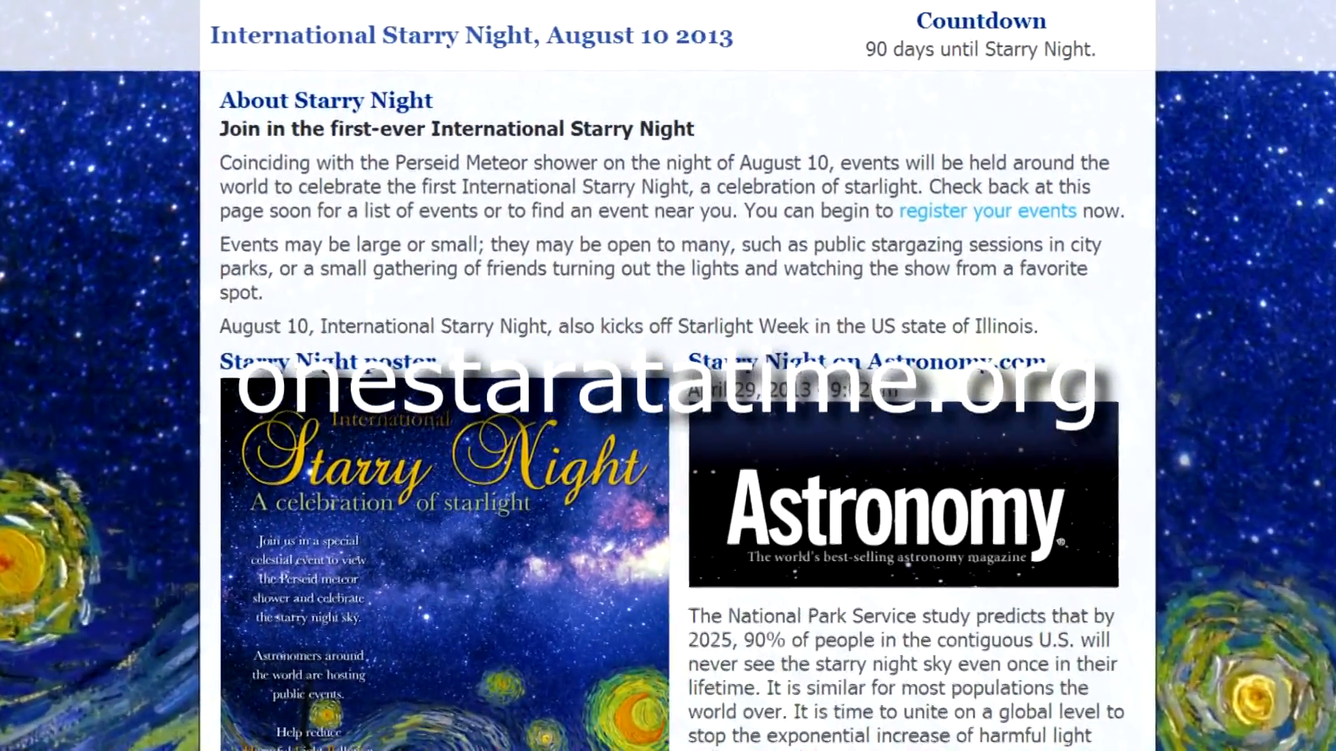